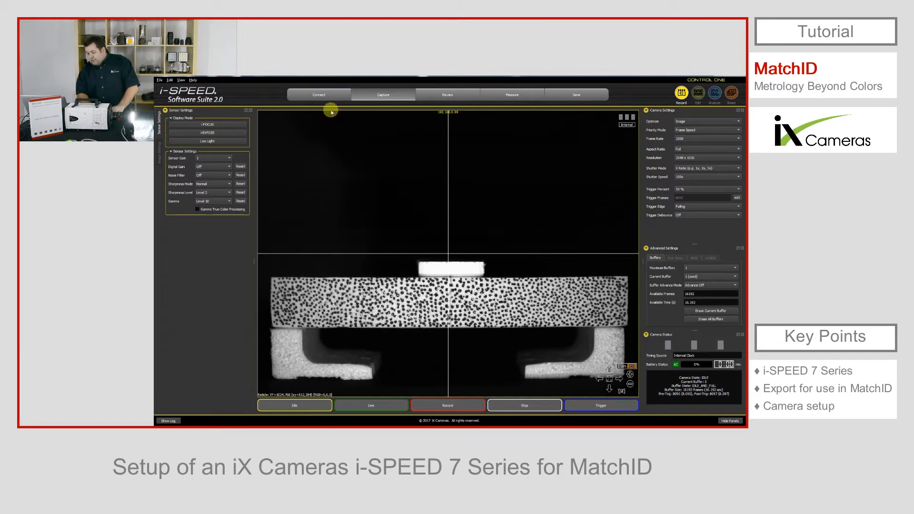
- Adjust the live image view and return it to normal display before recording
click(207, 125)
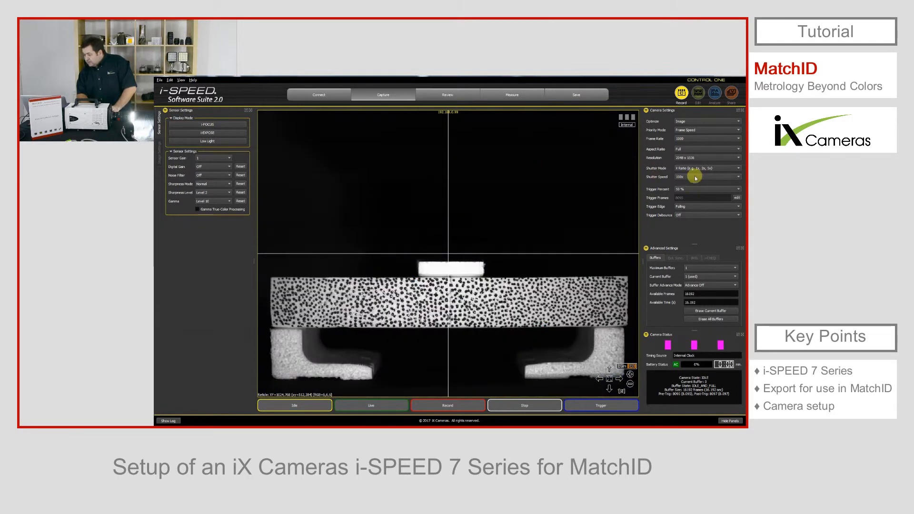
click(737, 176)
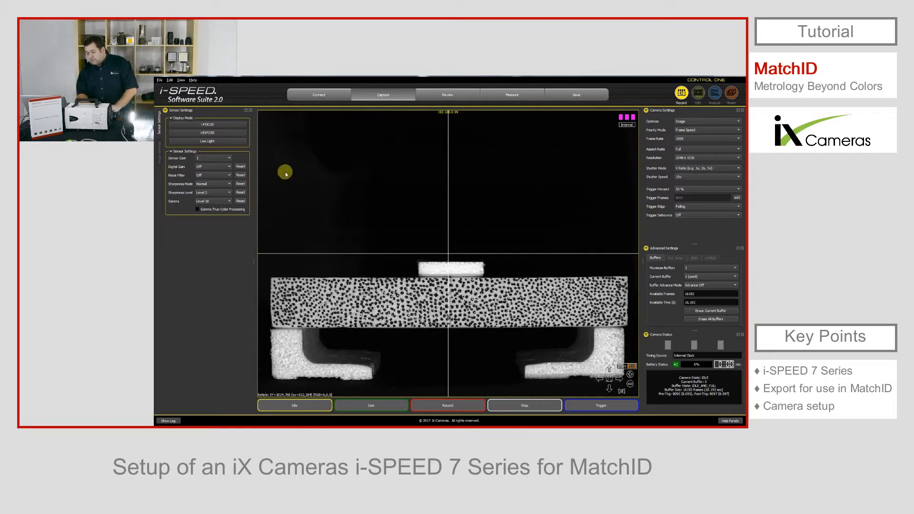
click(207, 133)
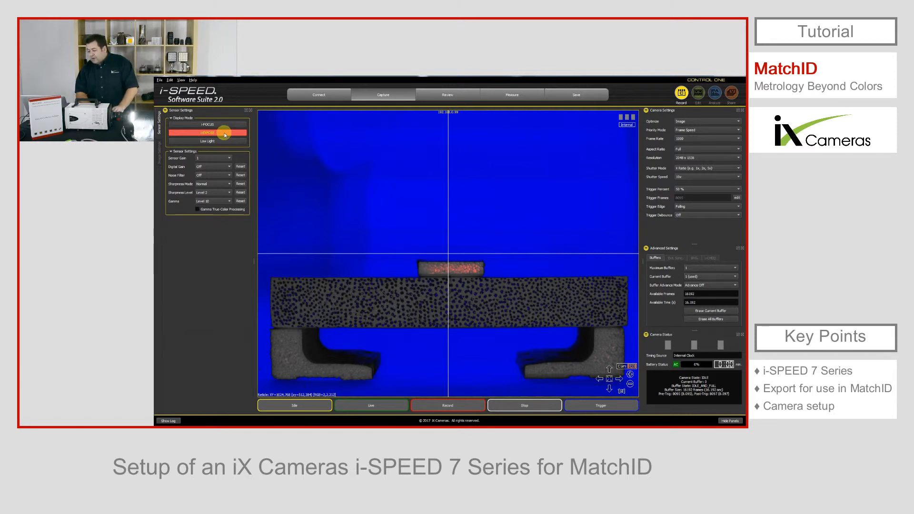
click(207, 126)
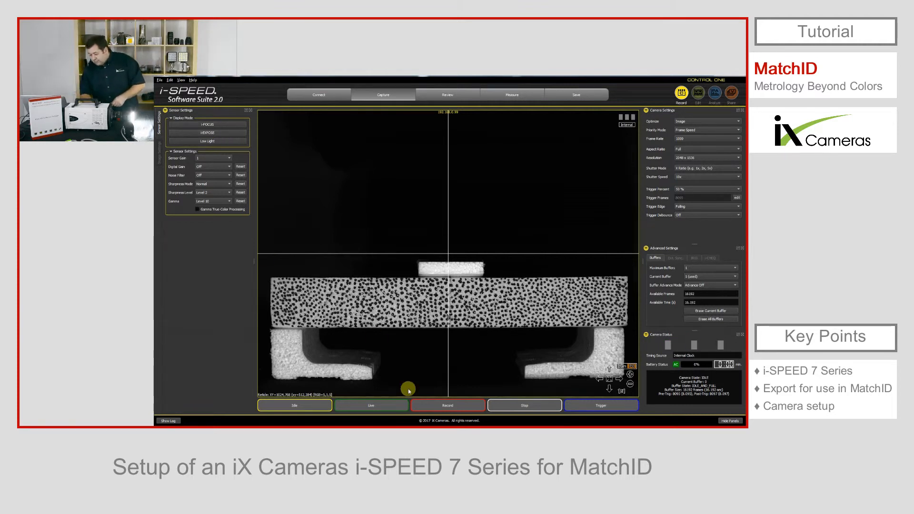
- Start a new recording, confirming the overwrite of the previous buffer
click(447, 406)
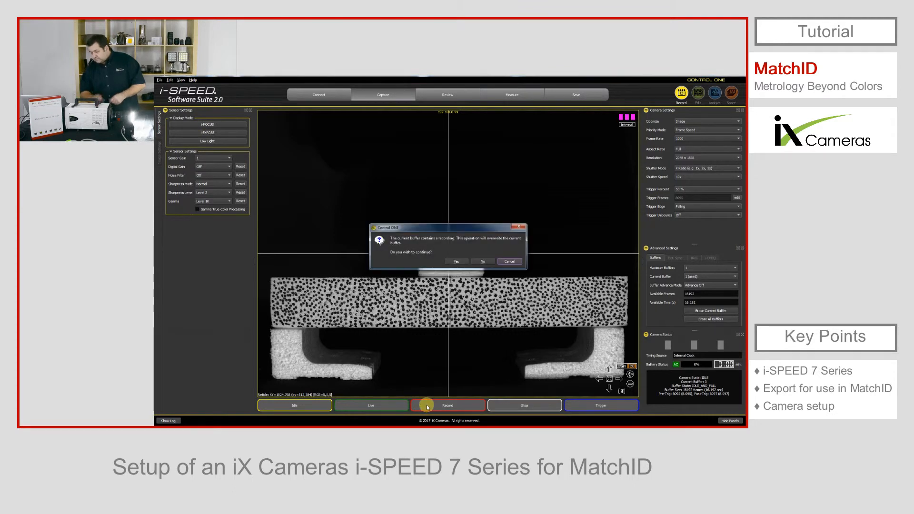
mouse_move(456, 261)
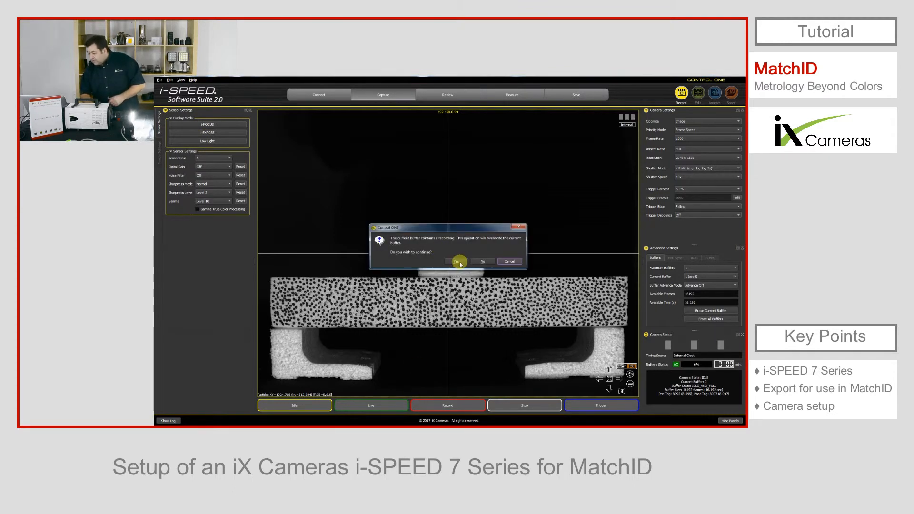
click(458, 261)
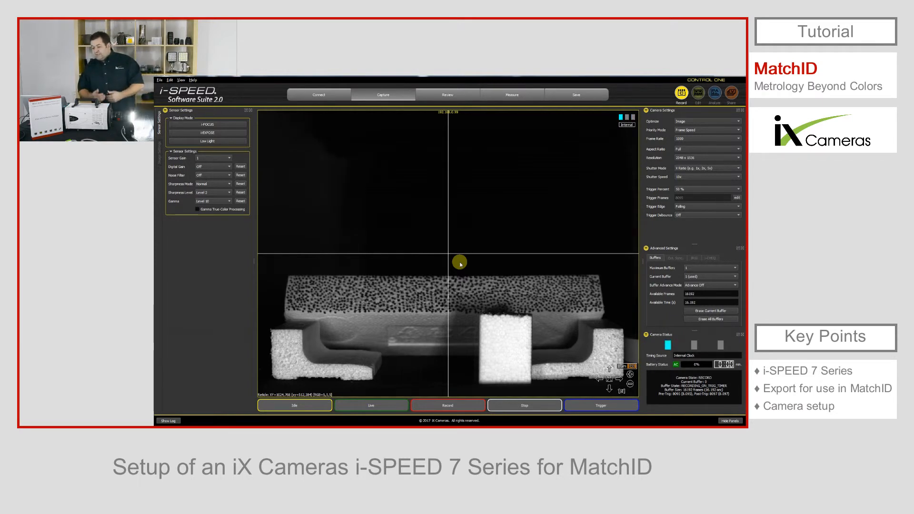
- Review the footage, step to just before the impact and set Clip Start there
click(447, 95)
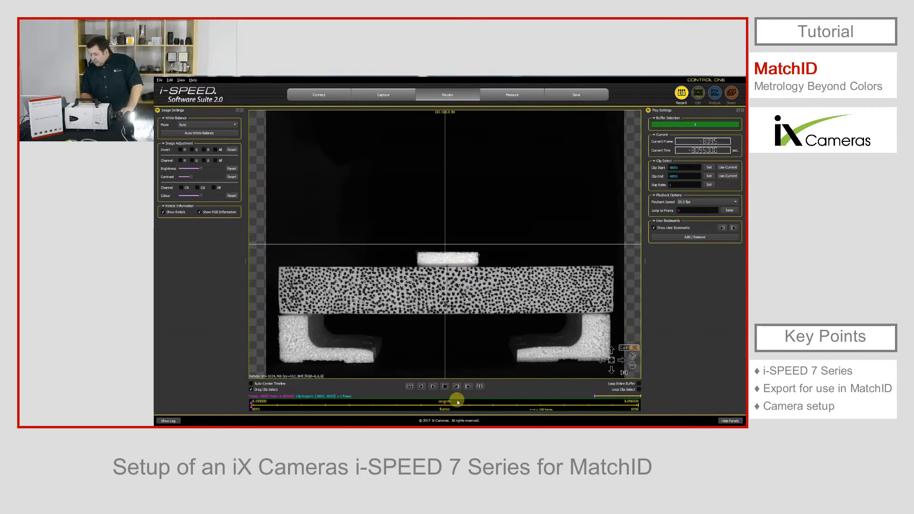
drag(455, 401, 442, 407)
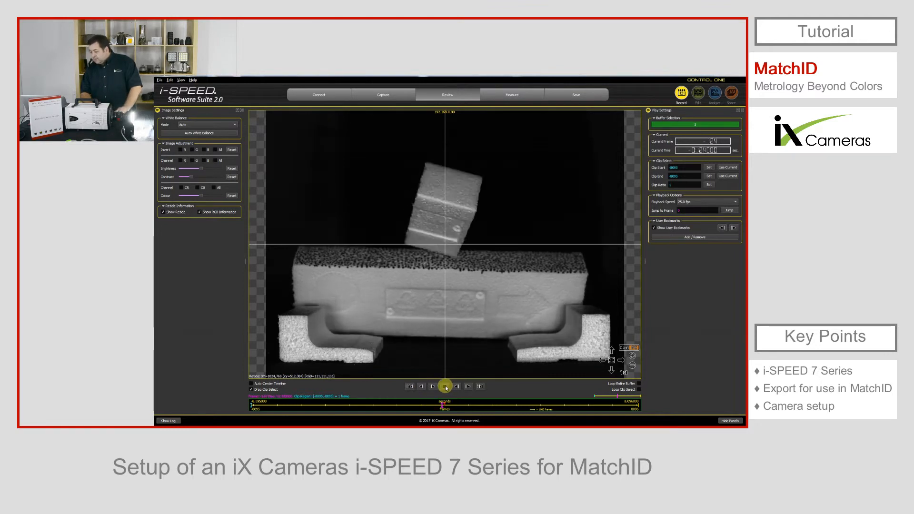
click(445, 386)
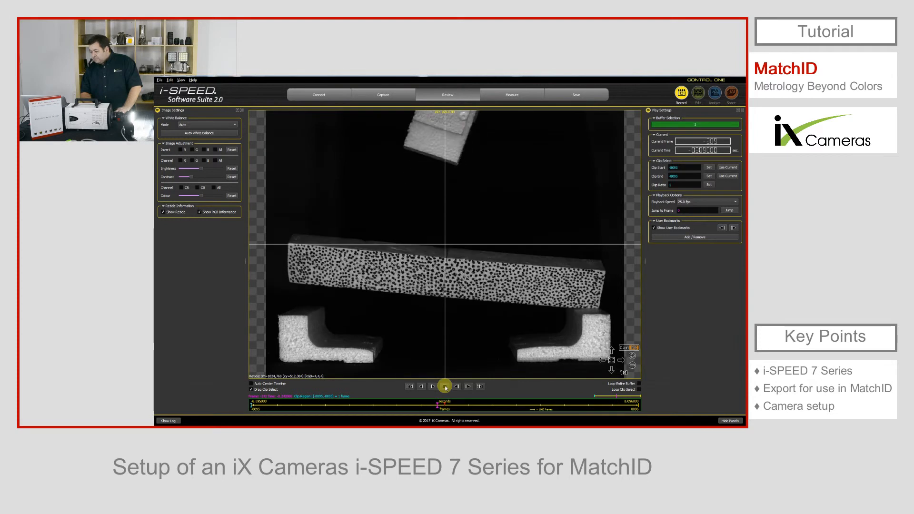
click(445, 385)
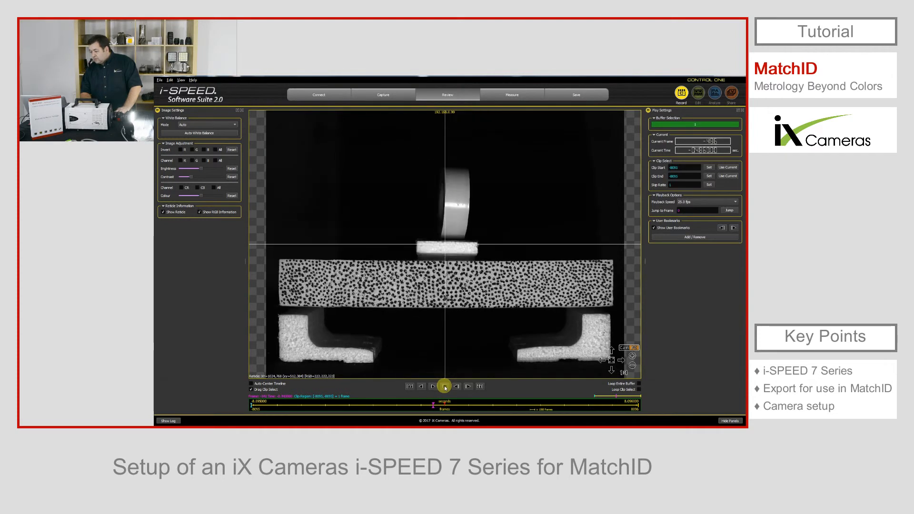
click(445, 385)
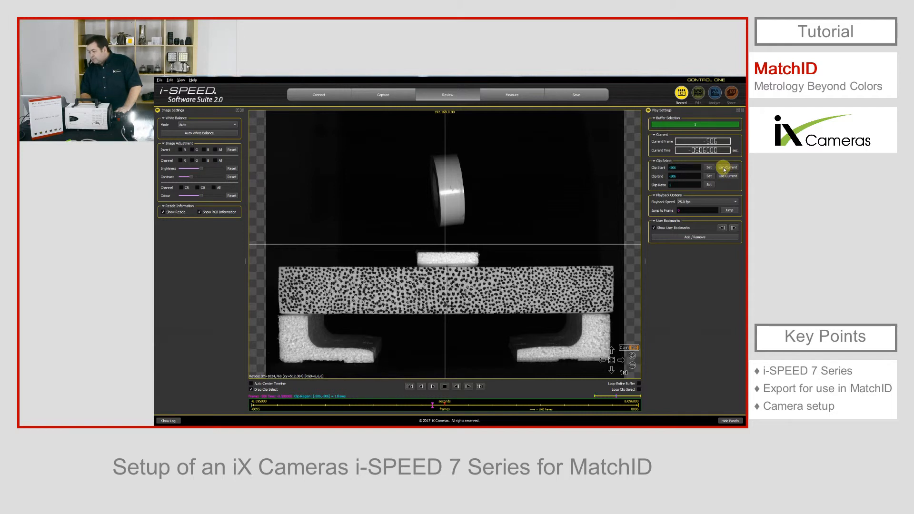
click(727, 167)
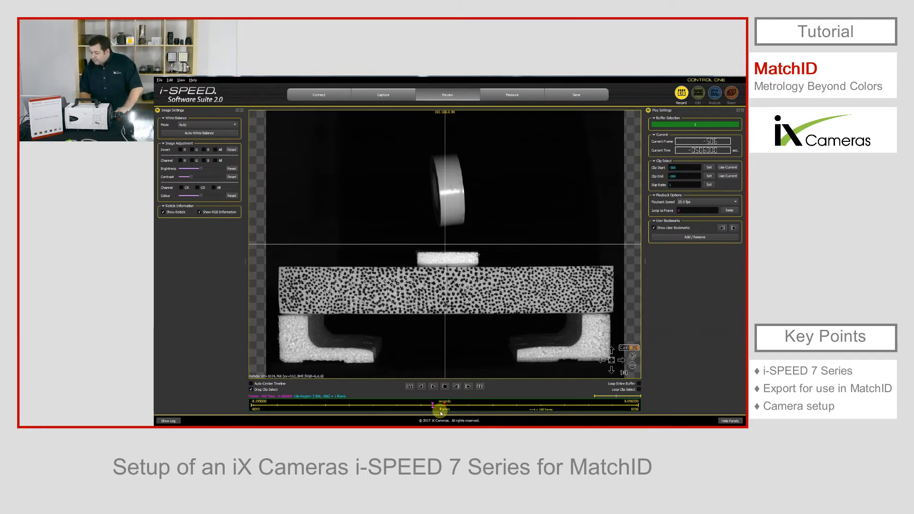
- Step to a frame after the impact and set Clip End there
click(445, 386)
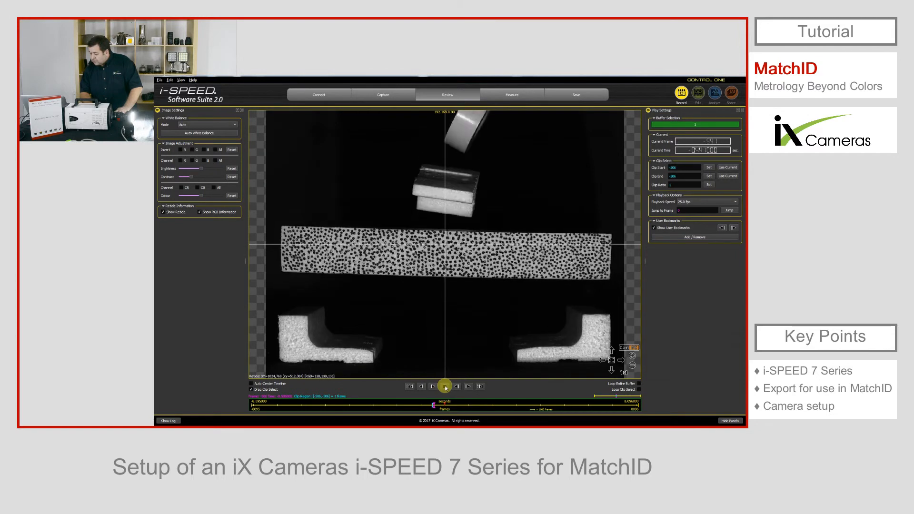
click(445, 386)
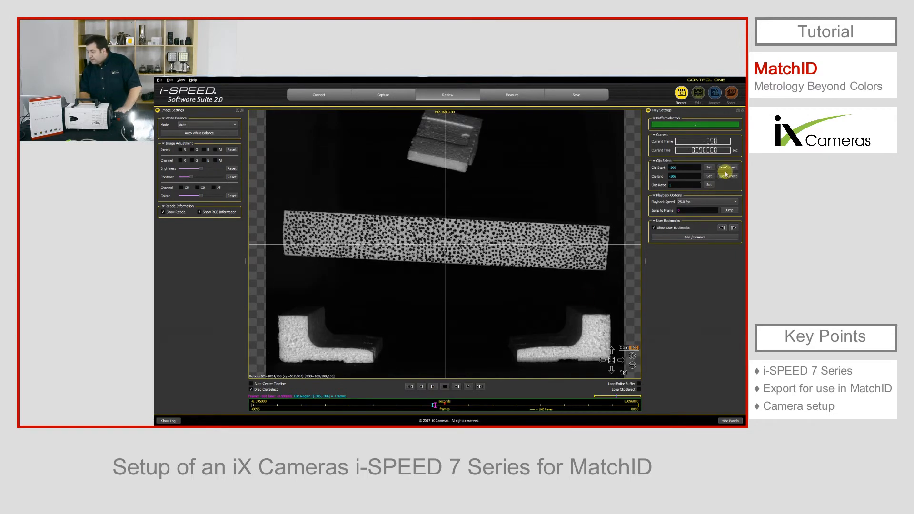
click(708, 176)
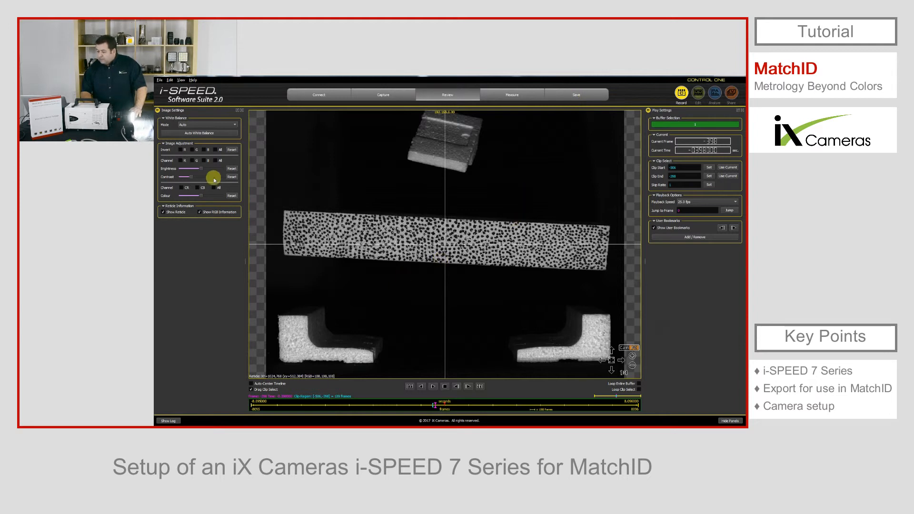
- Set the save destination to the camera drive with 8-bit TIFF image format
click(577, 94)
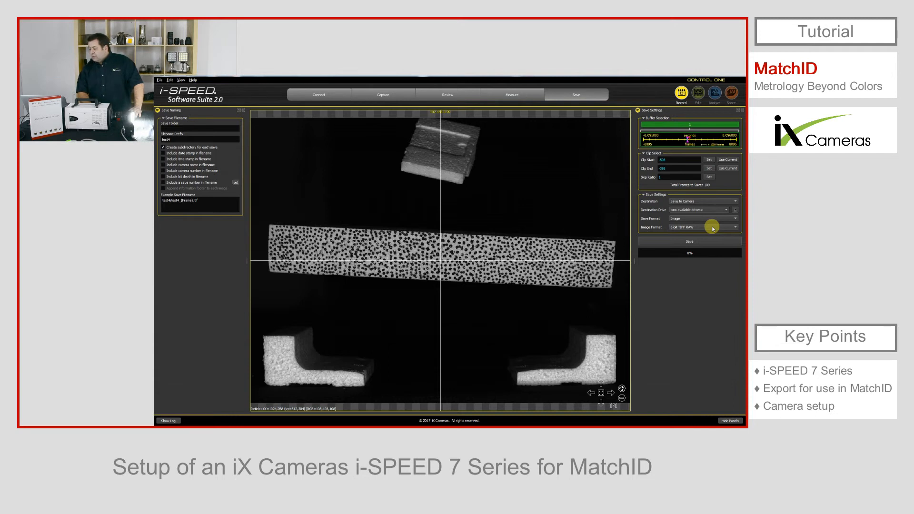
click(723, 209)
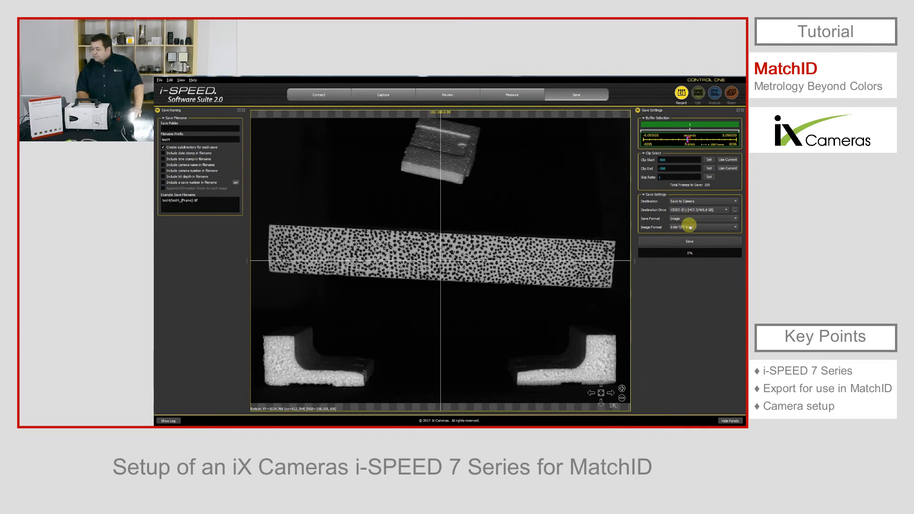
click(688, 227)
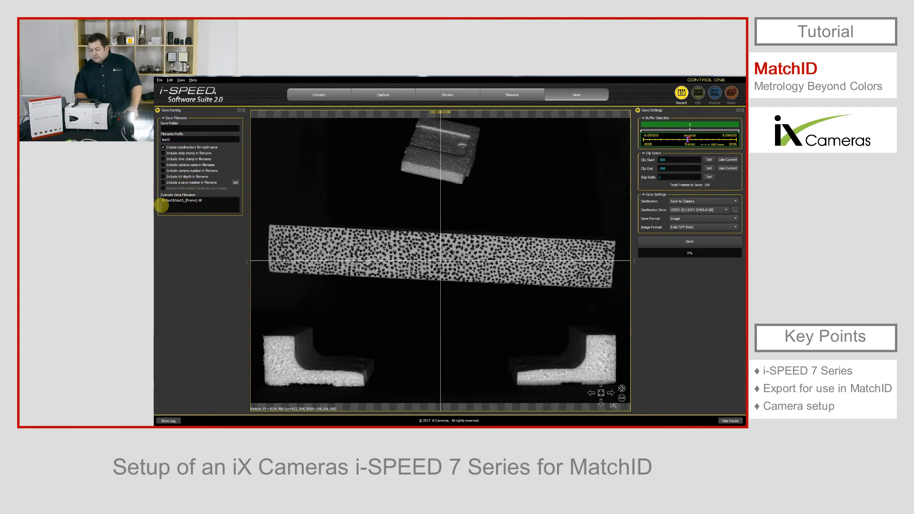
- Edit the Filename Prefix for the saved images to the new test name
click(163, 147)
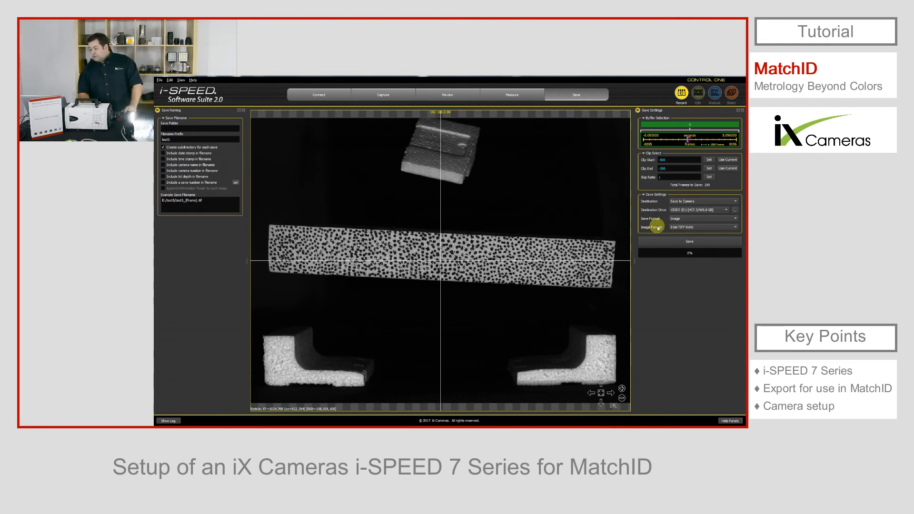
- Save the clip as TIFF images and acknowledge the completion notice
click(689, 240)
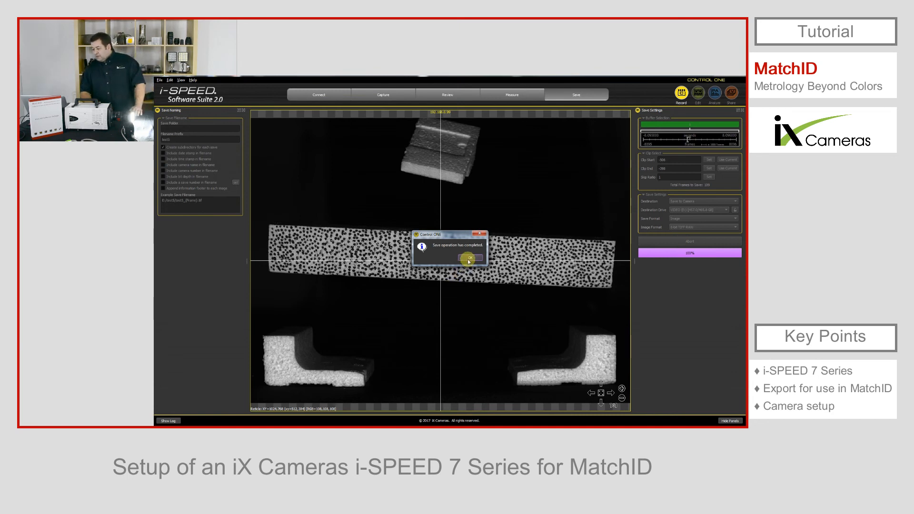
click(469, 258)
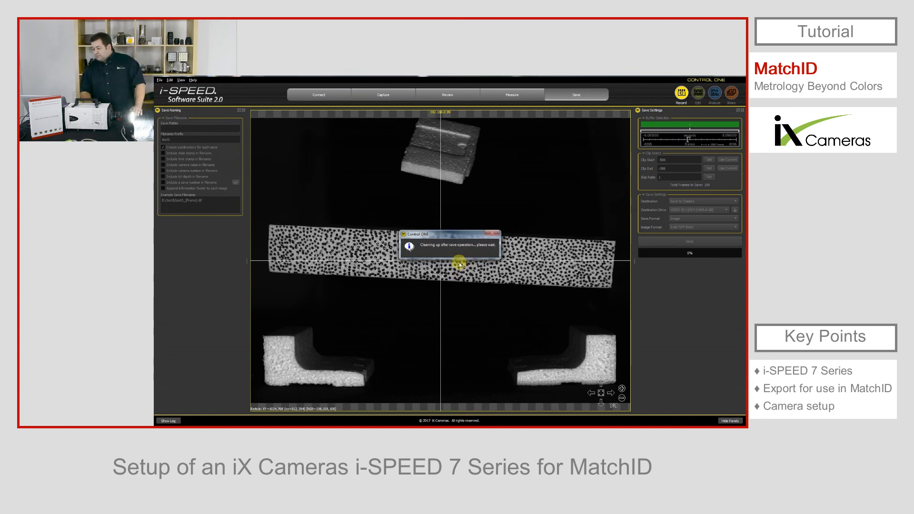